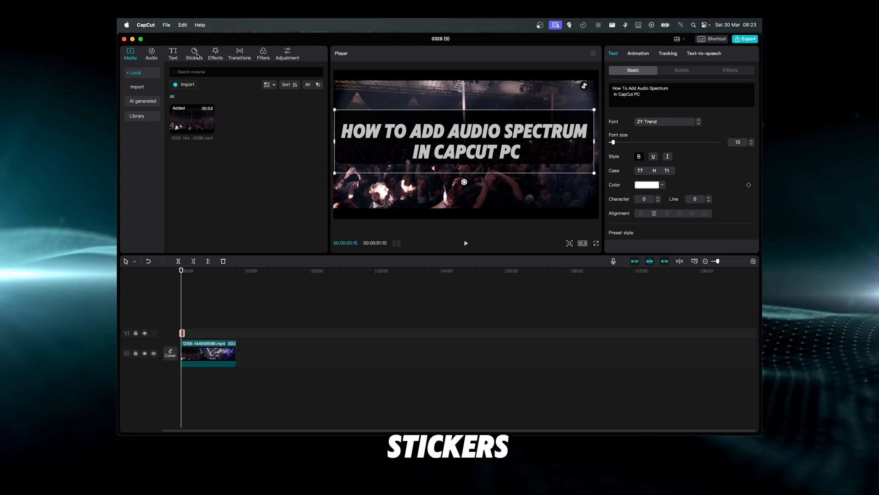
- Switch the media panel to the Stickers library
{"action": "left_click", "coordinate": [195, 53]}
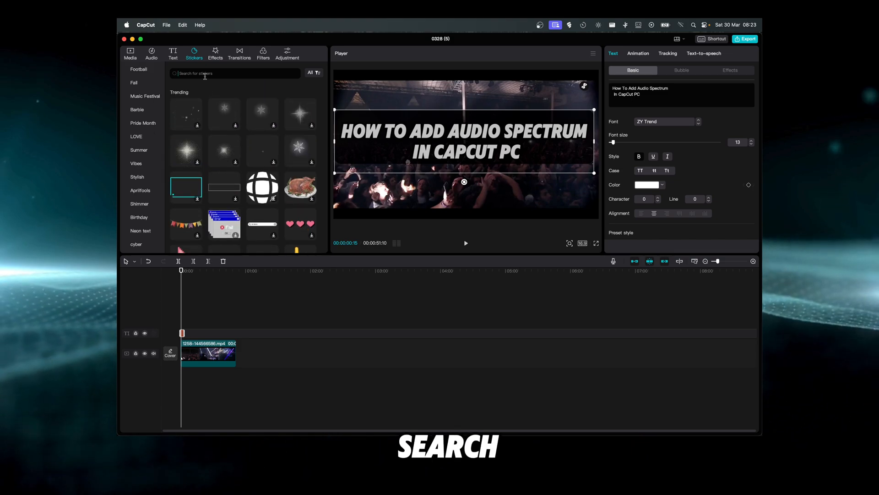
- Search stickers for "audio" and add several audio-wave stickers layered over the concert clip
{"action": "type", "text": "audio wave"}
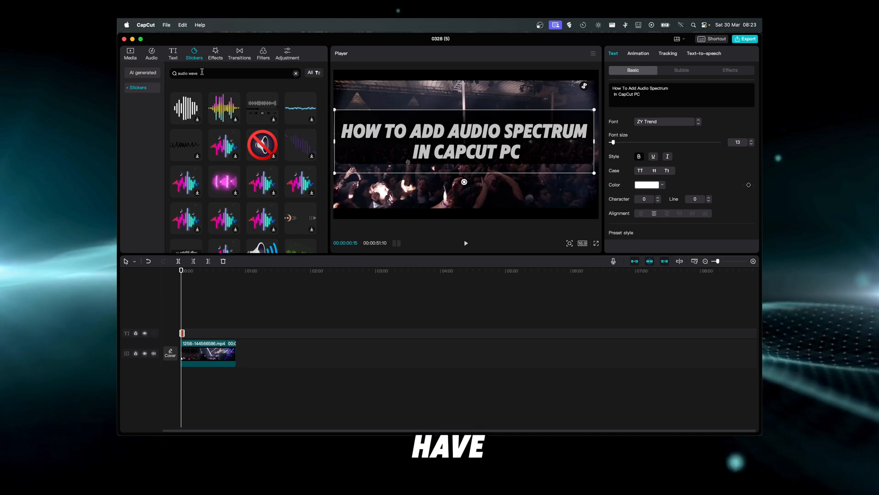
{"action": "scroll", "scroll_direction": "down", "scroll_amount": 3}
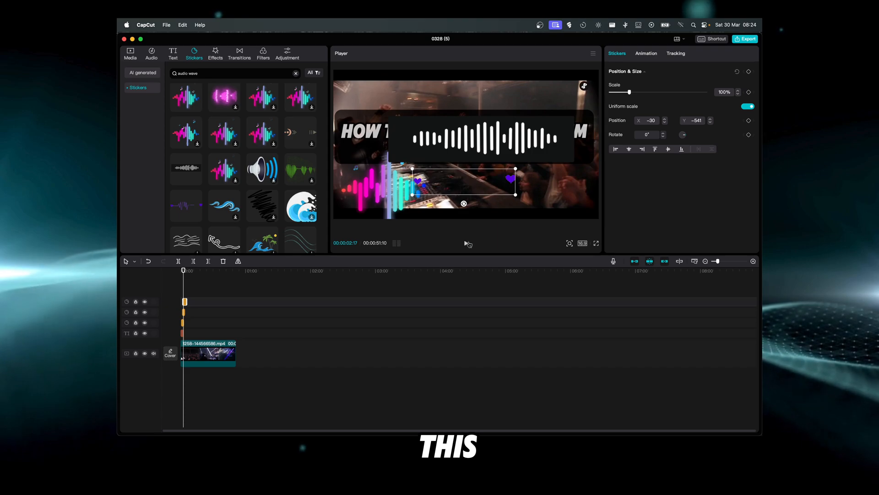
{"action": "scroll", "scroll_direction": "down", "scroll_amount": 3}
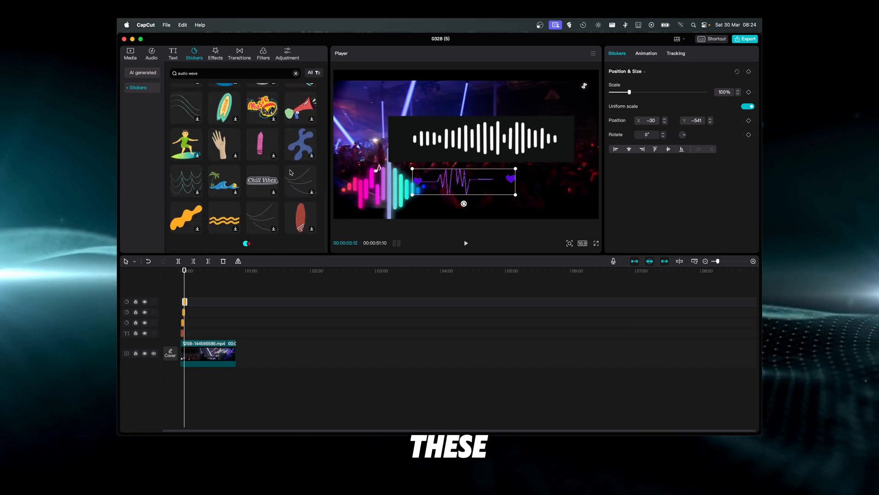
{"action": "scroll", "scroll_direction": "down", "scroll_amount": 3}
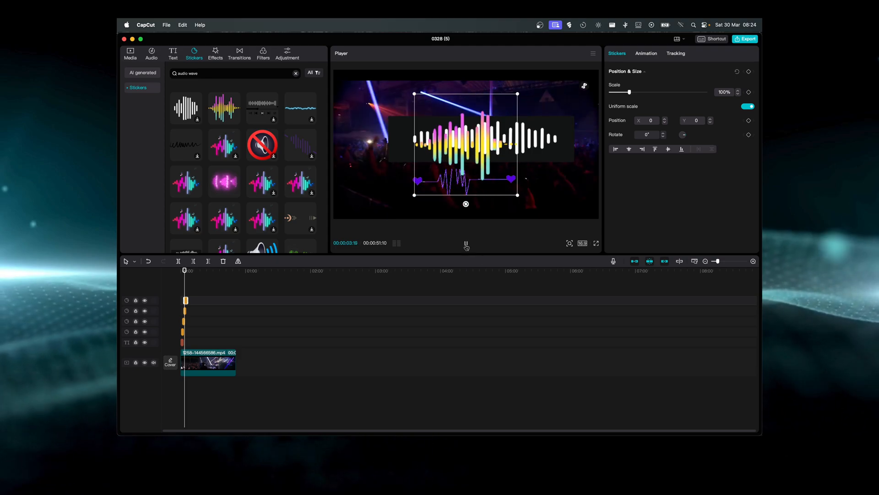
- Keyframe the gradient wave sticker: move it upper-left, then enlarge, shift right and rotate it slightly
{"action": "left_click_drag", "start_coordinate": [465, 138], "coordinate": [386, 127]}
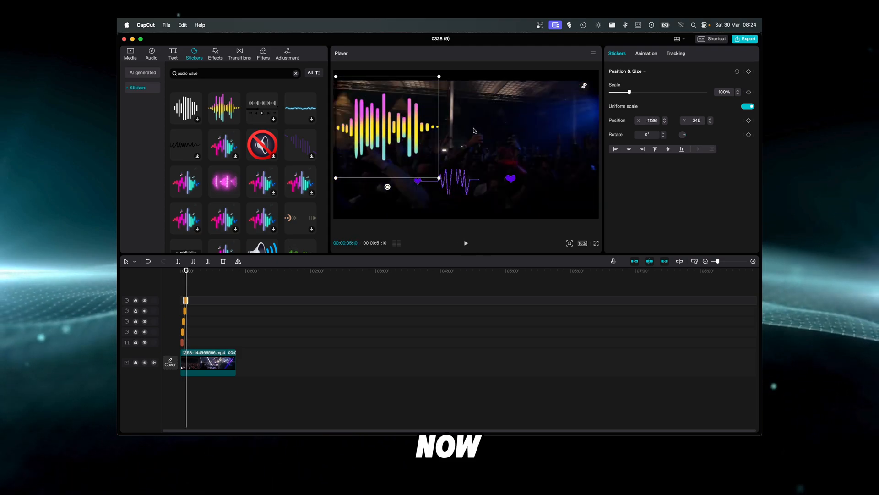
{"action": "left_click_drag", "start_coordinate": [634, 91], "coordinate": [618, 92]}
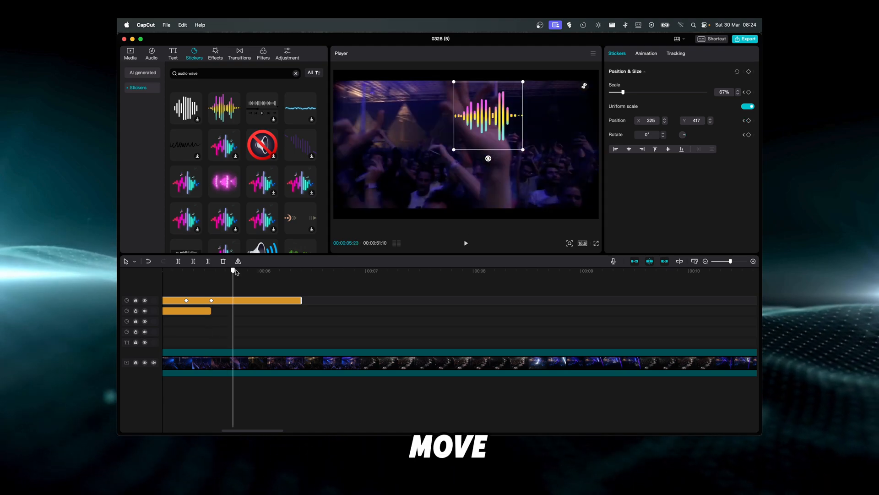
{"action": "left_click_drag", "start_coordinate": [517, 83], "coordinate": [585, 85]}
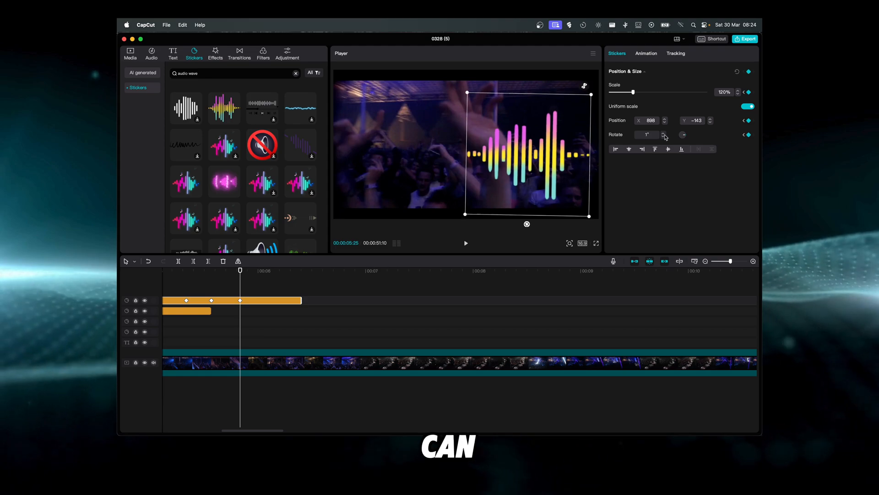
{"action": "left_click", "coordinate": [664, 132]}
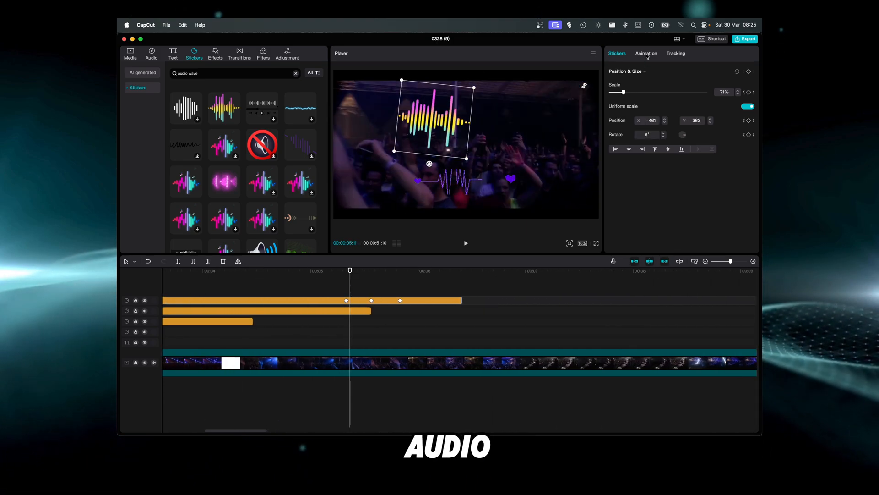
- Browse the sticker's exit and loop animations, previewing Flip II and Jump
{"action": "left_click", "coordinate": [646, 53]}
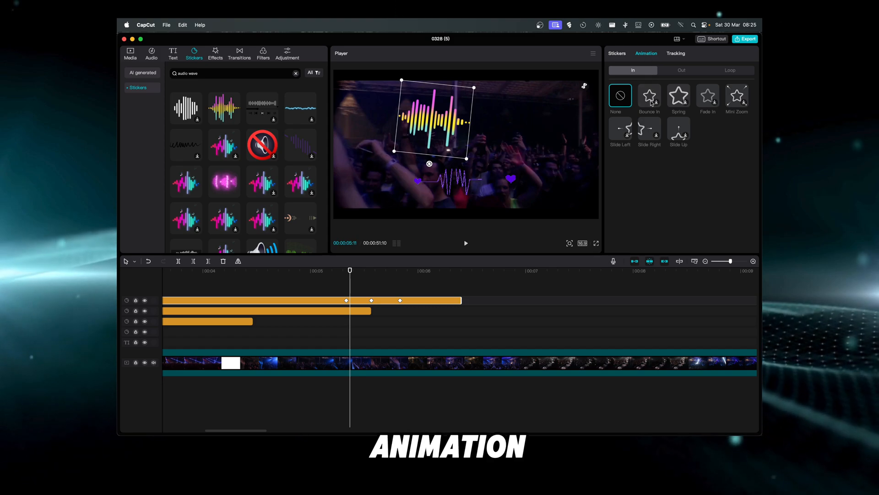
{"action": "left_click", "coordinate": [680, 71]}
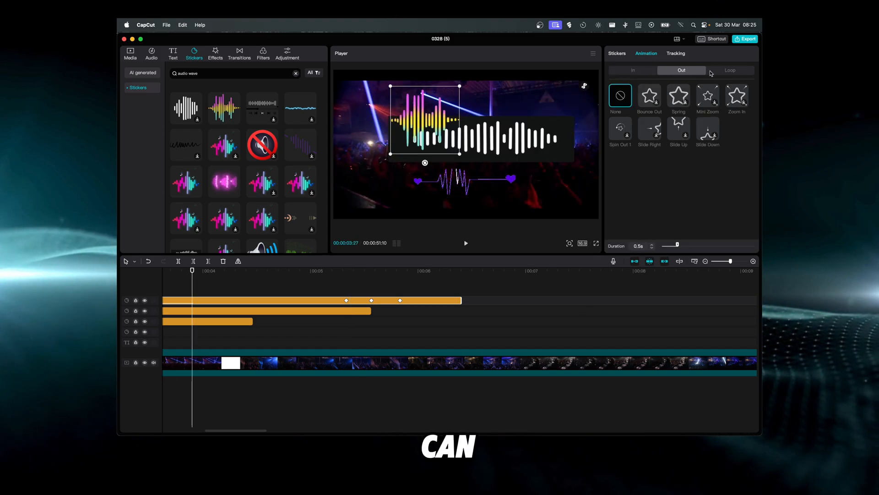
{"action": "left_click", "coordinate": [730, 71]}
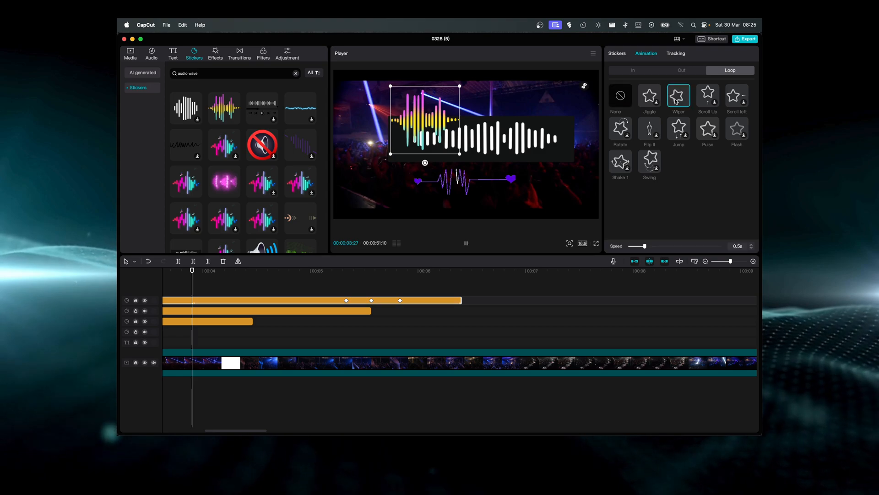
{"action": "left_click", "coordinate": [649, 128]}
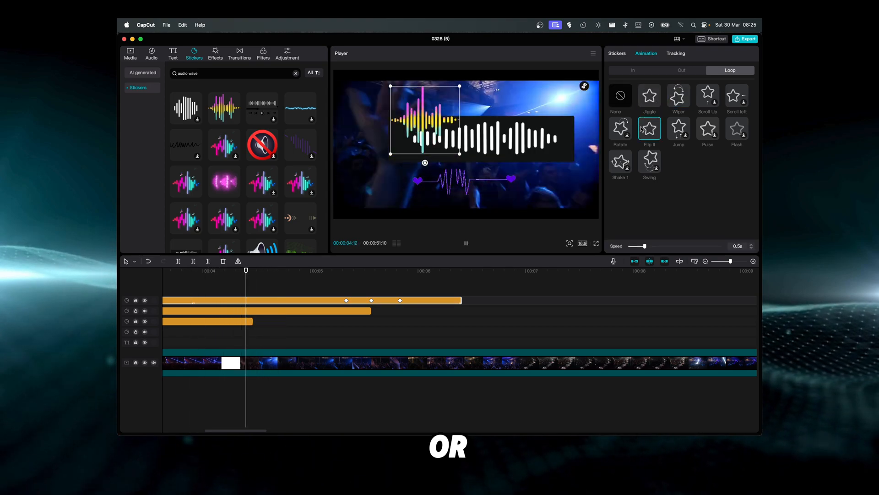
{"action": "left_click", "coordinate": [679, 128]}
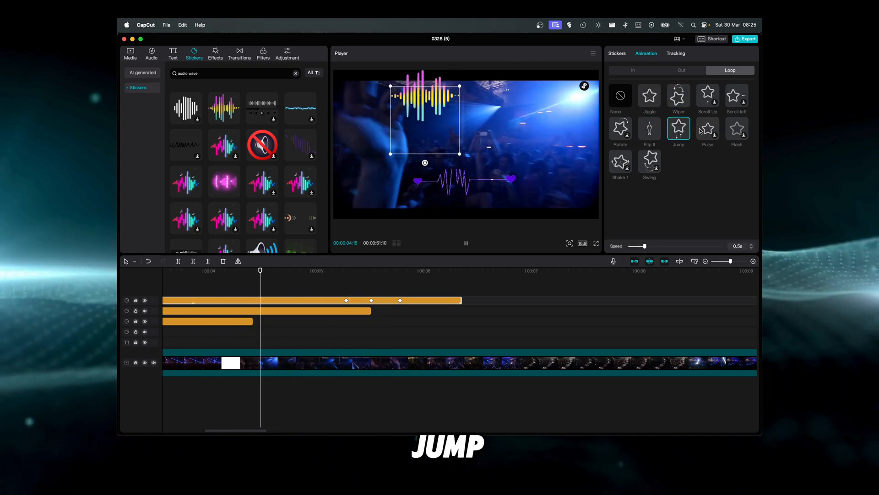
- Apply the Pulse loop animation and slow its speed to 2.5 s
{"action": "left_click", "coordinate": [707, 128]}
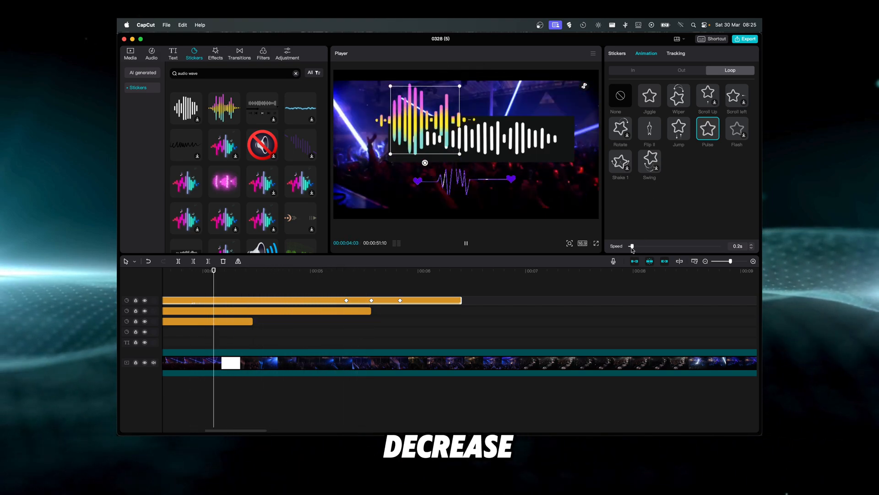
{"action": "left_click_drag", "start_coordinate": [632, 245], "coordinate": [723, 246]}
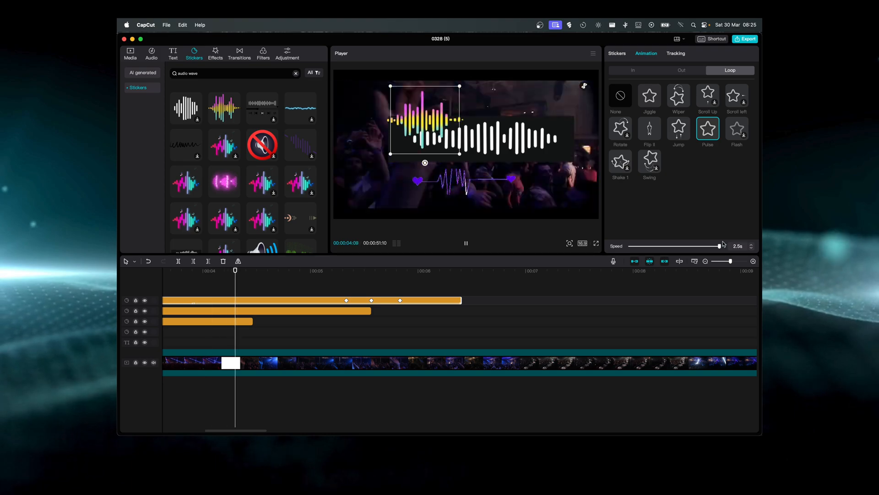
{"action": "left_click", "coordinate": [676, 53]}
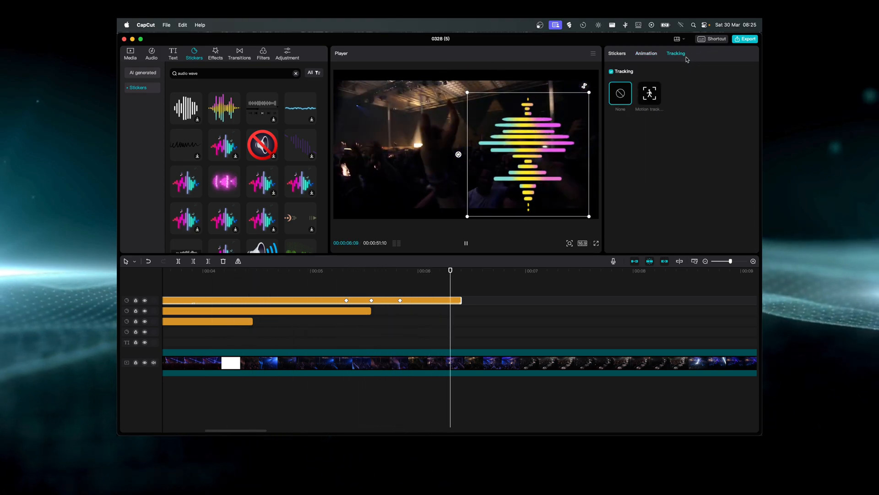